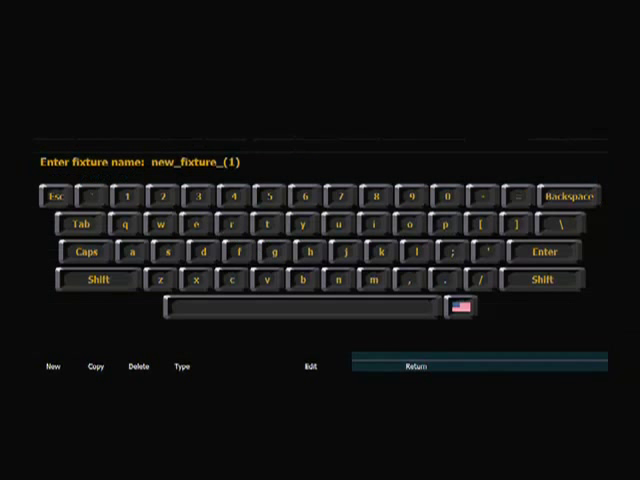
Step: Enter 'bwrg' as the new custom fixture's name
{"action": "left_click", "coordinate": [570, 196]}
{"action": "type", "text": "bwrg"}
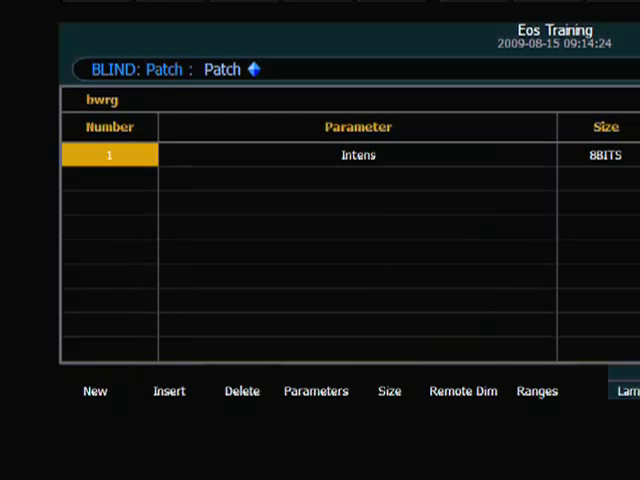
Step: Select the Intens parameter row and bring up the parameter type list
{"action": "left_click", "coordinate": [358, 156]}
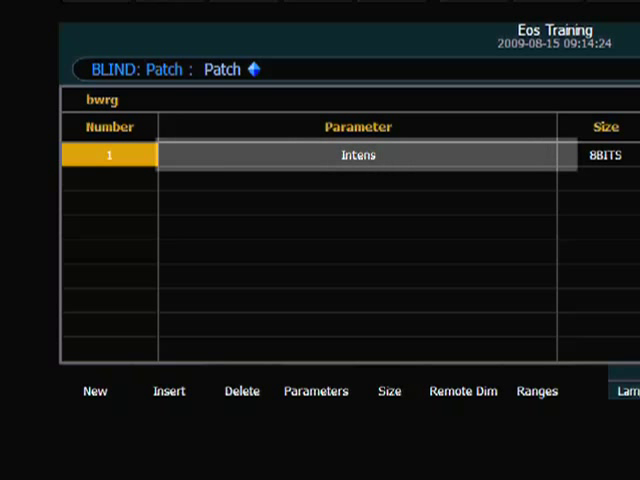
{"action": "left_click", "coordinate": [316, 392]}
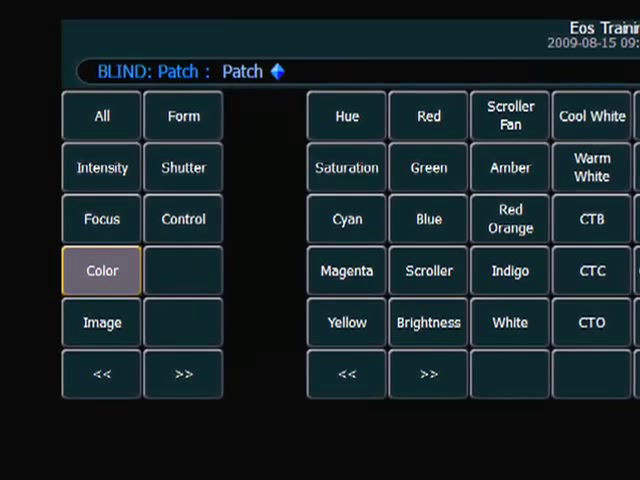
Step: Choose the Color category and make the first parameter Blue
{"action": "left_click", "coordinate": [100, 270]}
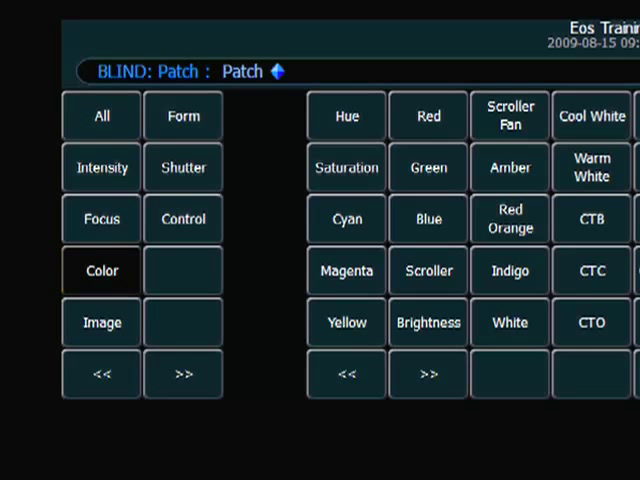
{"action": "left_click", "coordinate": [100, 272]}
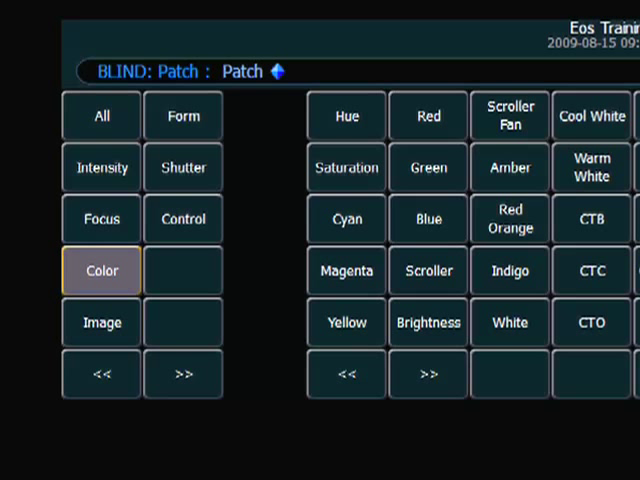
{"action": "left_click", "coordinate": [428, 220]}
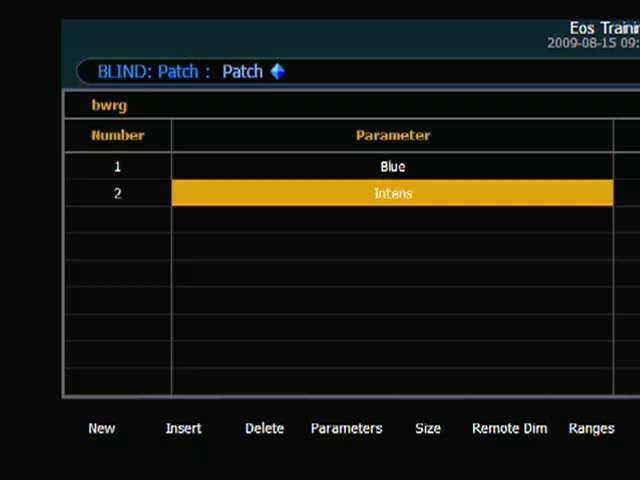
Step: Start the second parameter by choosing the Color category again for White
{"action": "left_click", "coordinate": [346, 428]}
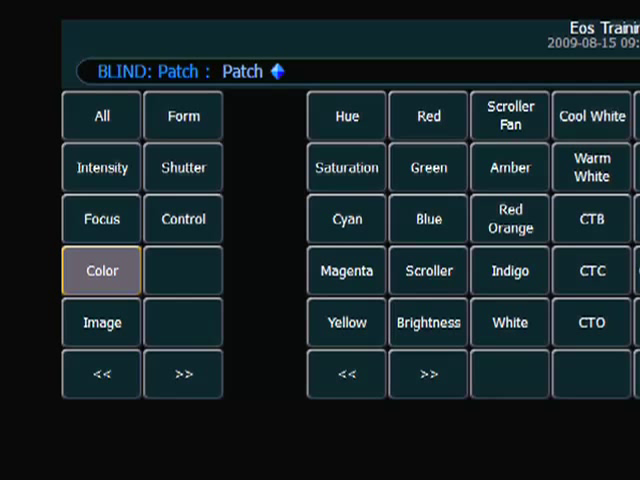
{"action": "left_click", "coordinate": [508, 322]}
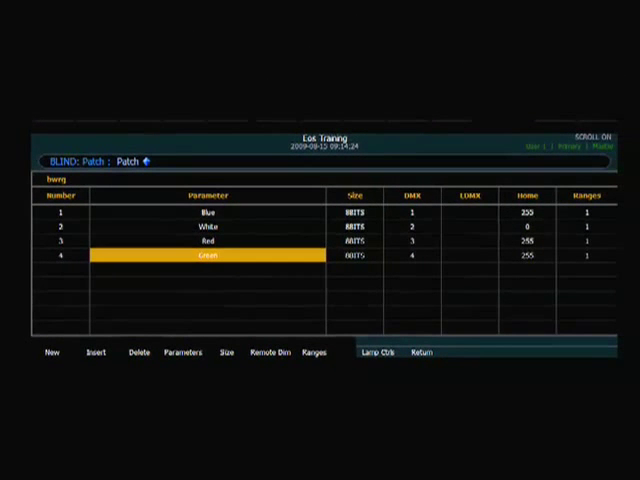
{"action": "left_click", "coordinate": [208, 212]}
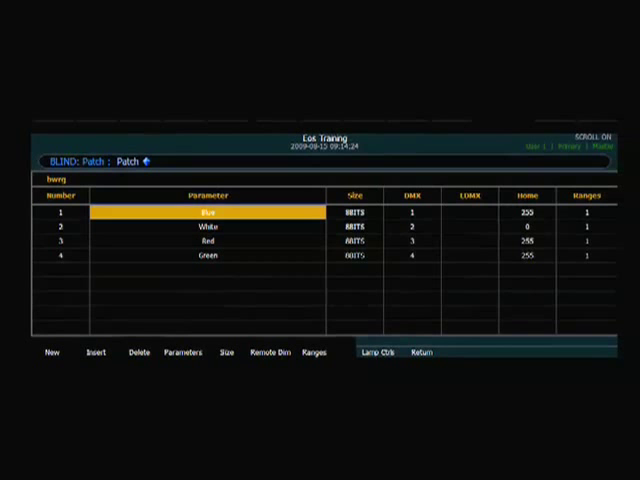